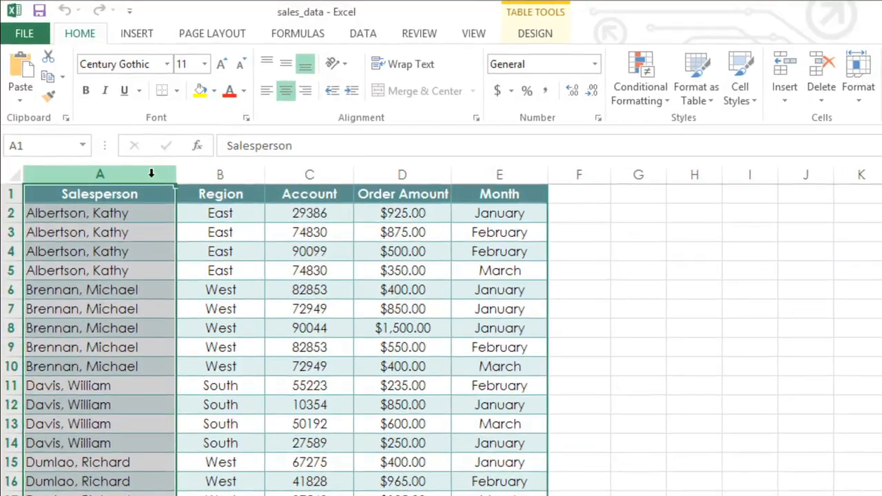
# Start a PivotTable from a cell in the sales table via Insert > PivotTable.
pyautogui.click(221, 173)
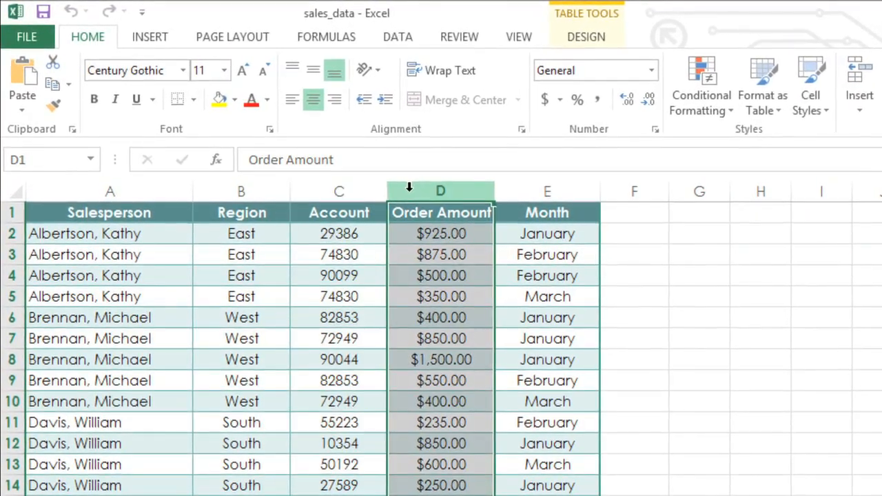
pyautogui.click(547, 190)
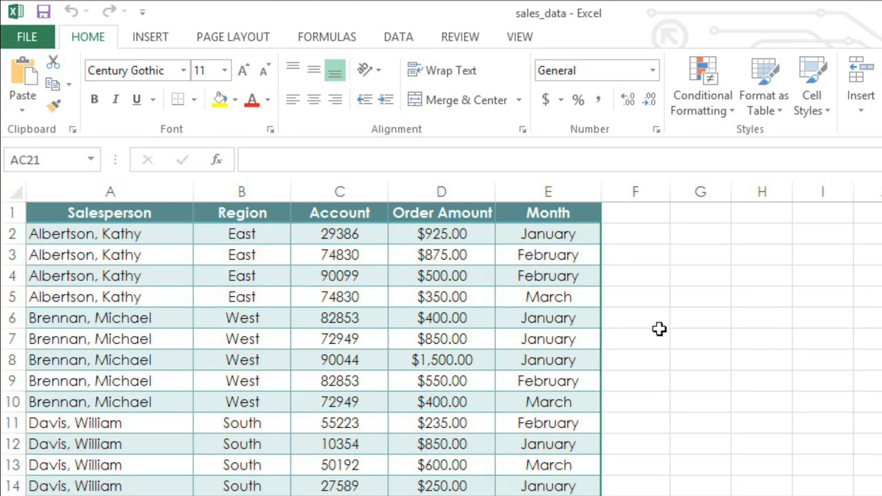
pyautogui.click(441, 360)
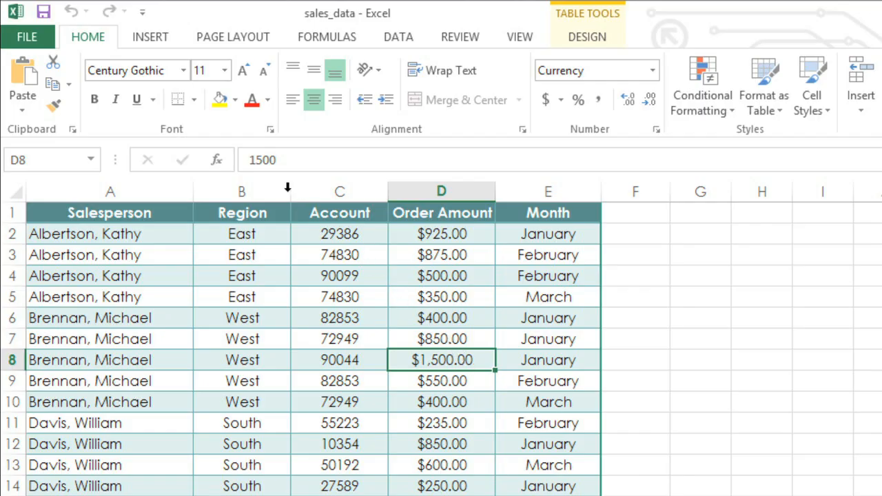
pyautogui.moveTo(150, 36)
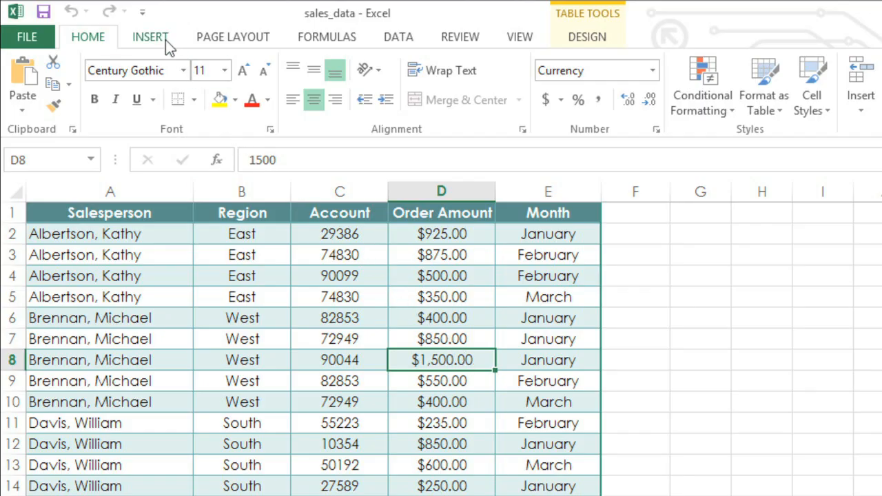
pyautogui.click(150, 35)
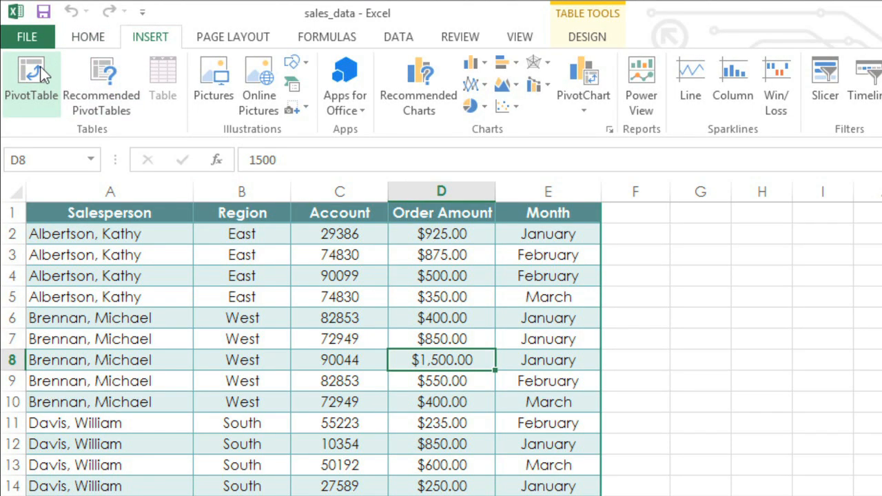
pyautogui.click(30, 79)
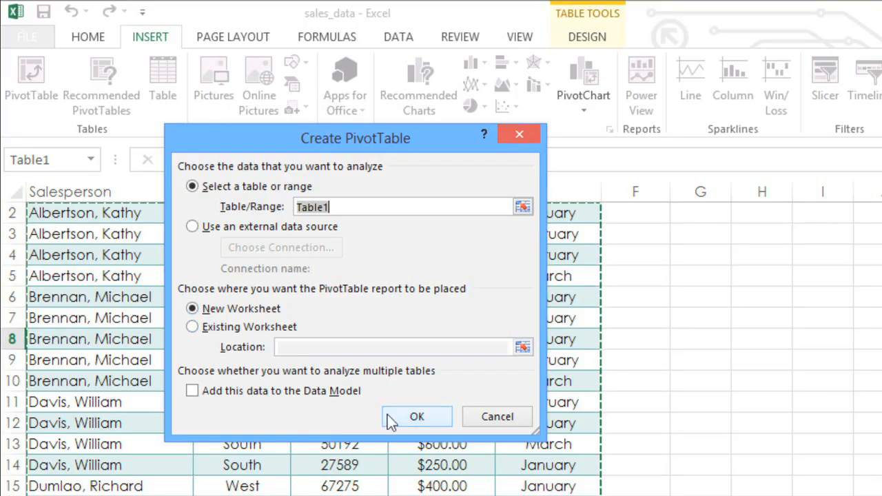
# Confirm the Create PivotTable dialog to place an empty PivotTable on a new worksheet.
pyautogui.click(417, 416)
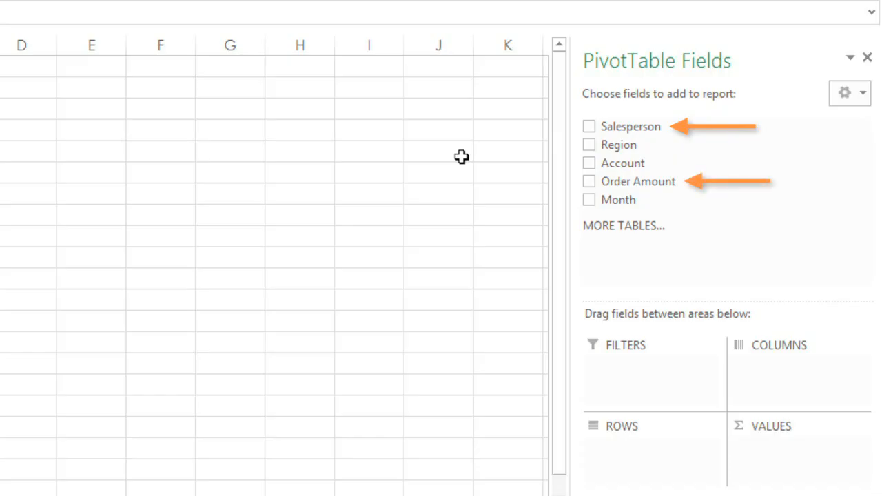
pyautogui.moveTo(527, 146)
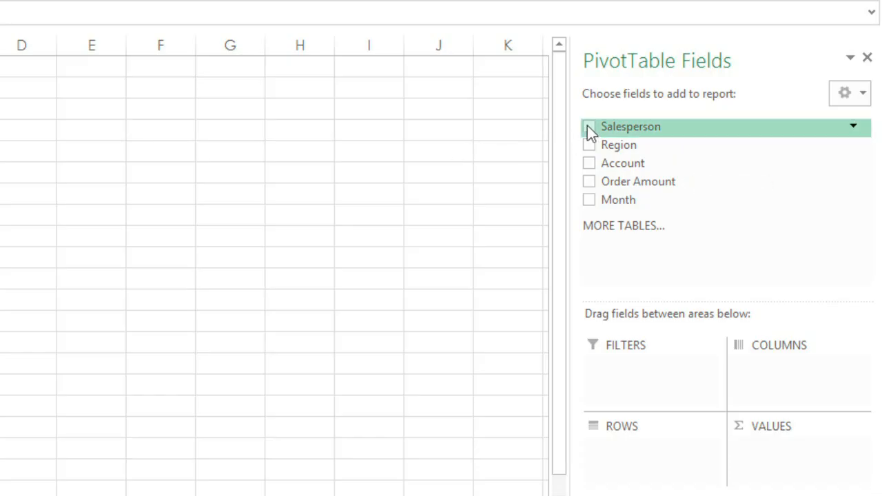
# Add Salesperson to the PivotTable so Order Amount sums per salesperson, grand total 23565.
pyautogui.click(590, 127)
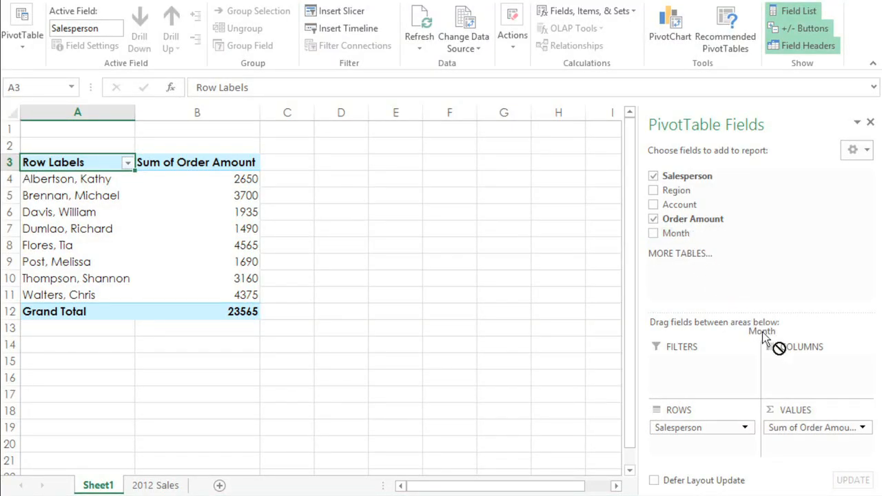
# Drag Salesperson out of ROWS, leaving only the overall Order Amount total 23565.
pyautogui.moveTo(761, 330); pyautogui.dragTo(819, 364)
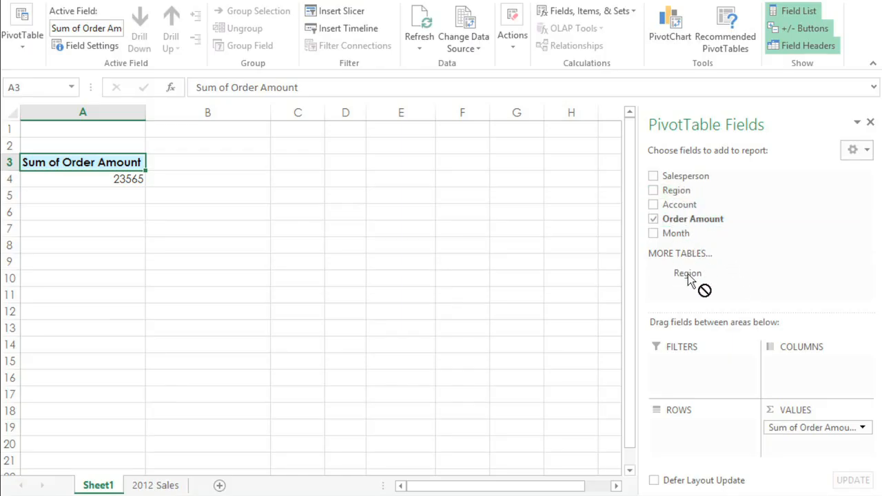
# Place Region in ROWS so East, North, South and West appear as row labels.
pyautogui.moveTo(687, 273); pyautogui.dragTo(690, 419)
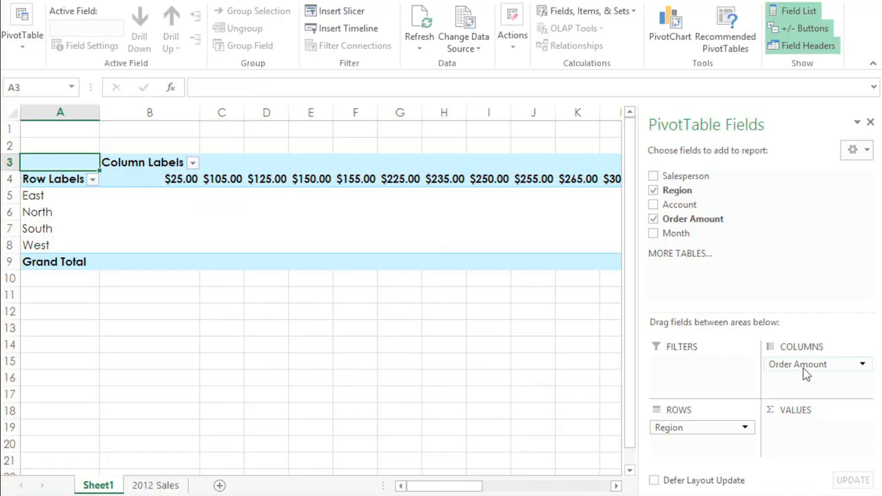
# Move Order Amount into VALUES to sum it per region (4340, 3160, 10875, 5190).
pyautogui.moveTo(806, 372); pyautogui.dragTo(714, 424)
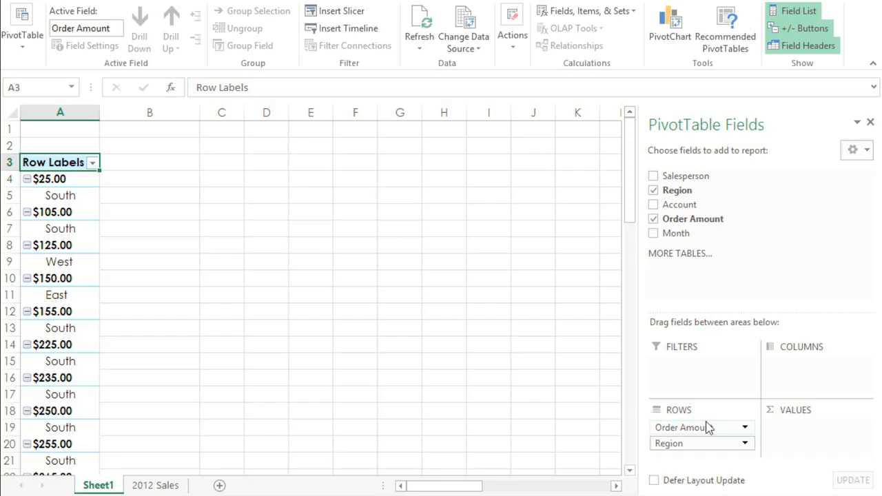
pyautogui.moveTo(706, 425)
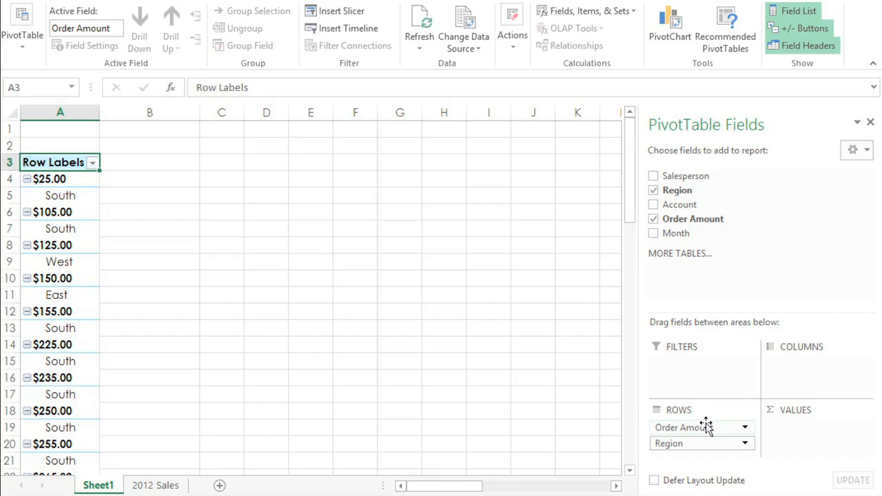
pyautogui.moveTo(700, 427); pyautogui.dragTo(786, 425)
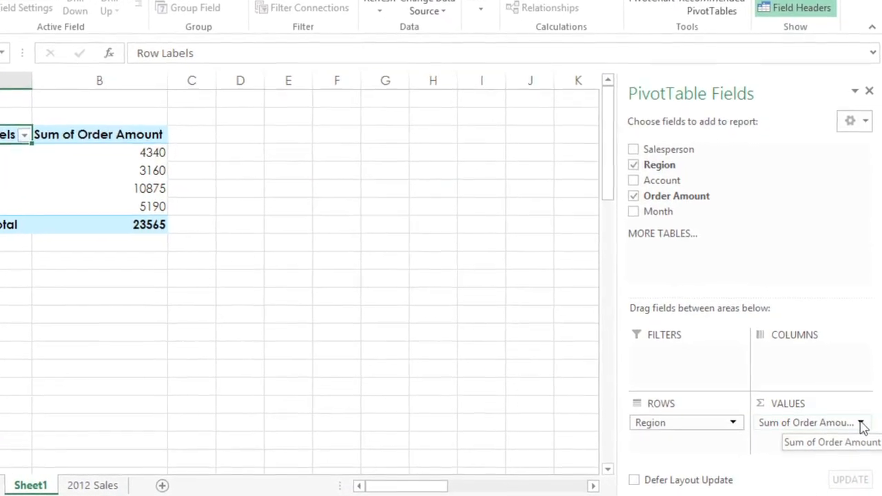
# Change the Order Amount value field from Sum to Average, giving 542.5, 632, 604.17, 648.75 per region.
pyautogui.click(863, 422)
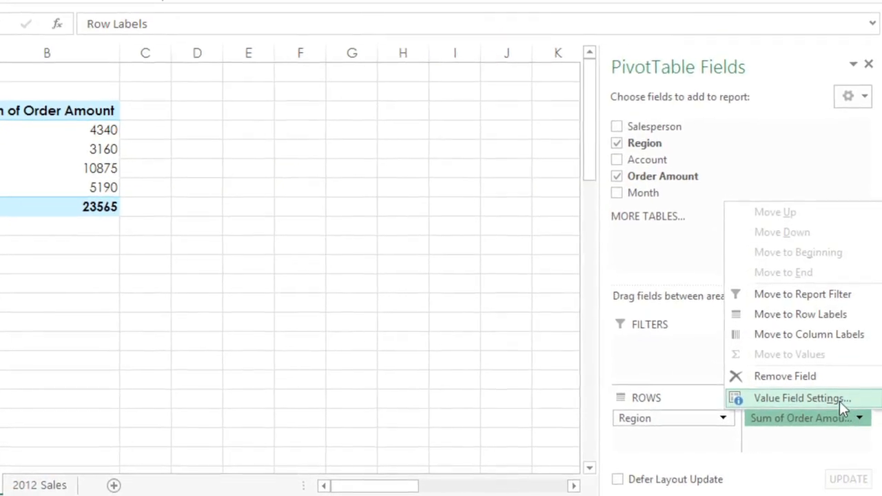
pyautogui.click(802, 398)
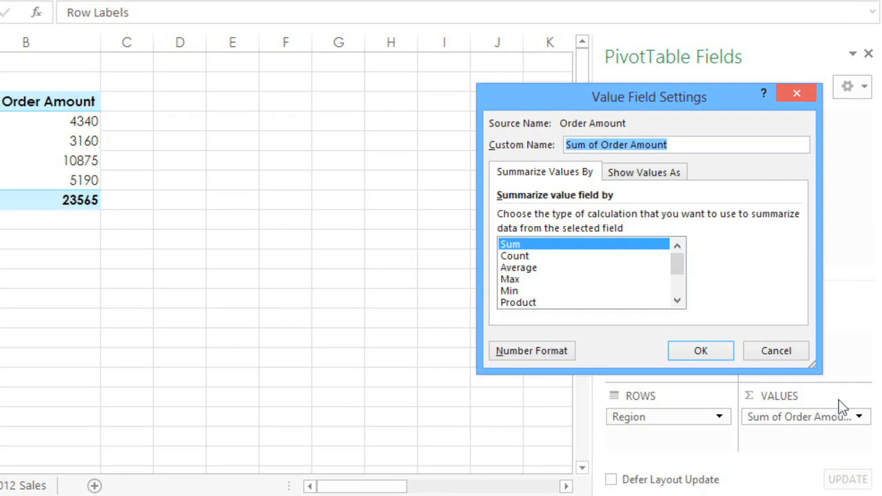
pyautogui.moveTo(683, 314)
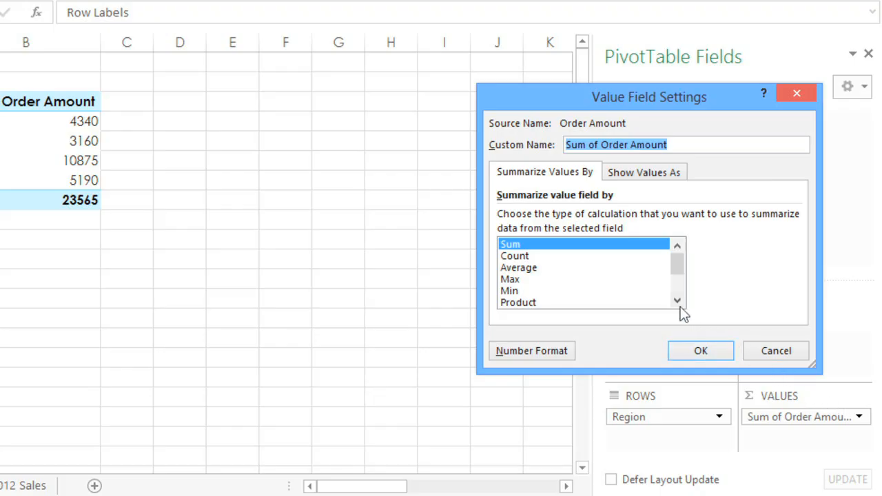
pyautogui.click(516, 255)
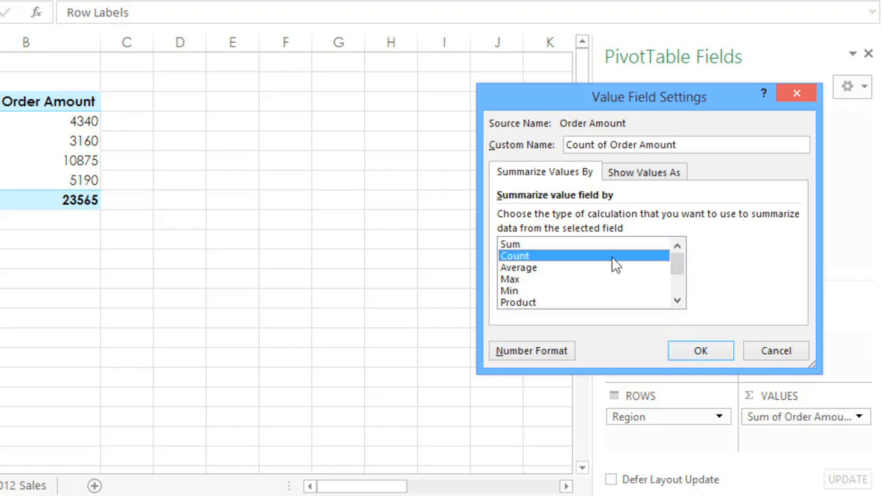
pyautogui.click(518, 267)
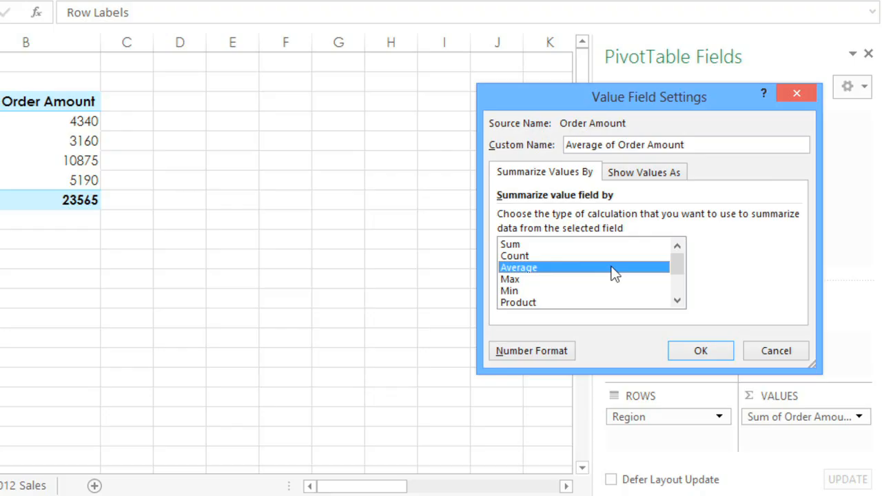
pyautogui.click(700, 352)
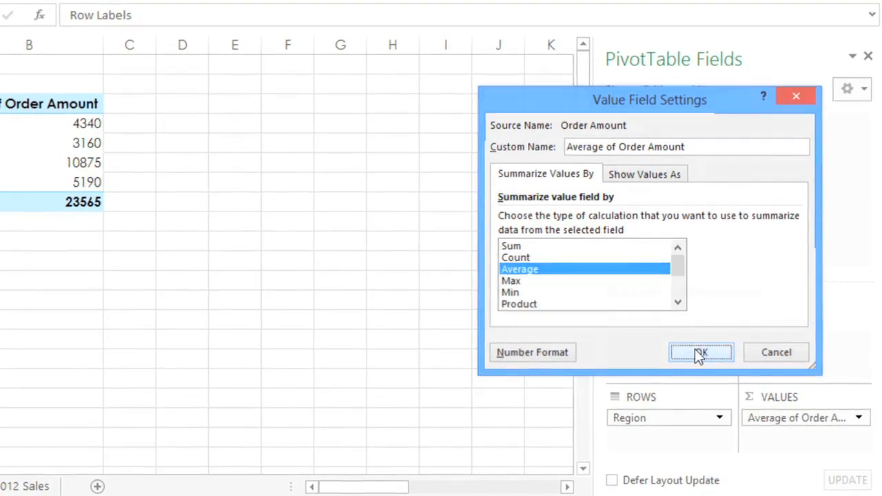
pyautogui.click(700, 353)
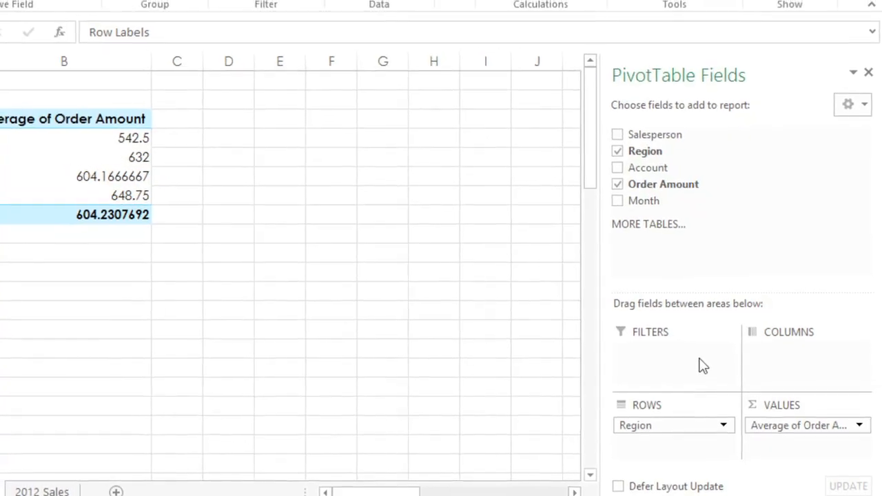